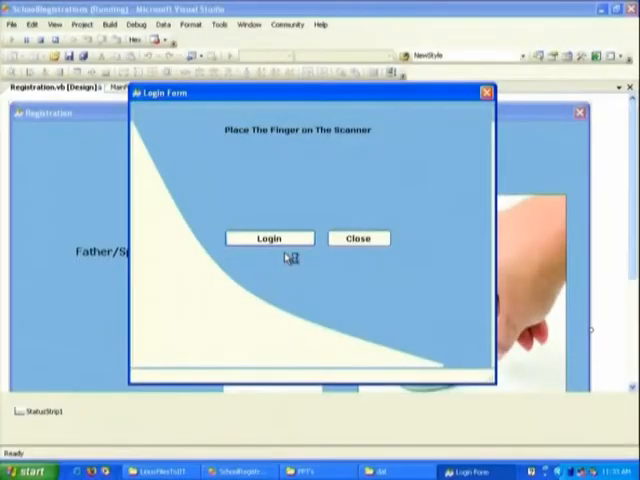
mouse_move(288, 258)
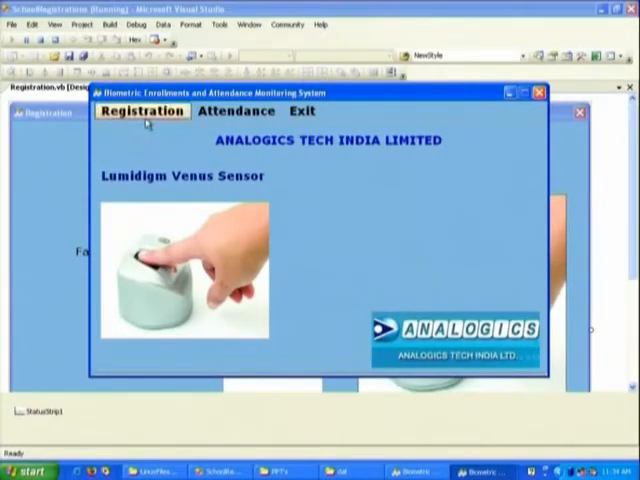
left_click(142, 110)
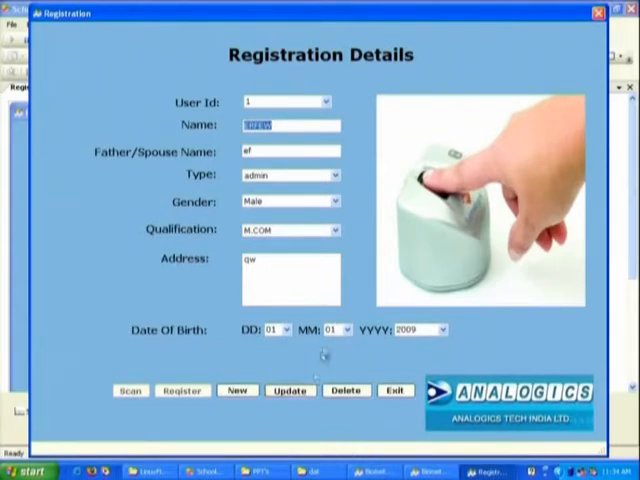
left_click(236, 390)
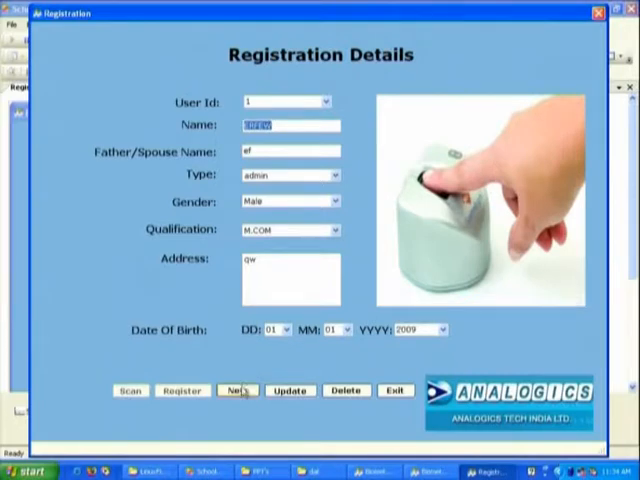
left_click(238, 390)
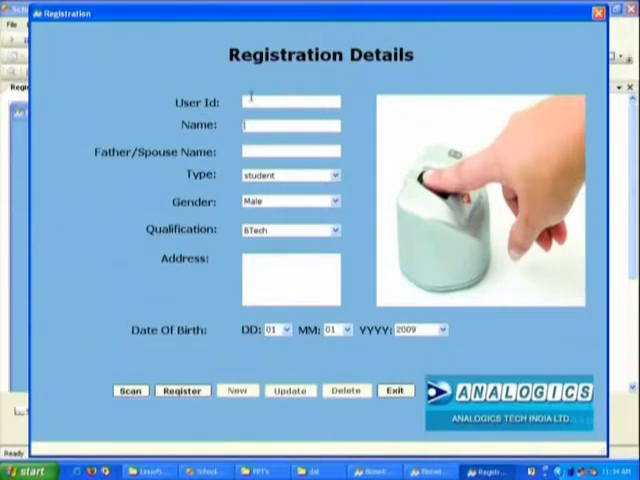
type("Tushaar")
left_click(290, 150)
type("Sripa")
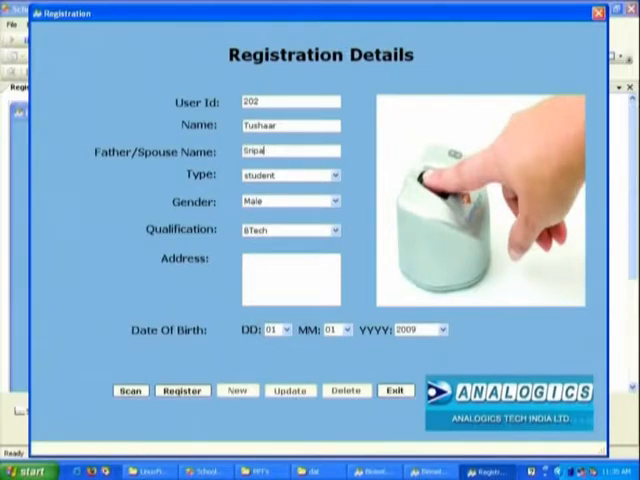
type("IIT Bombai")
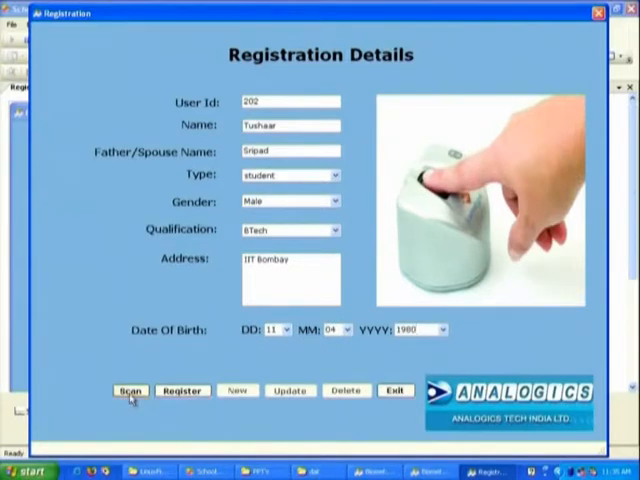
Scan the right thumb and index fingerprints, then return to the registration details.
left_click(128, 390)
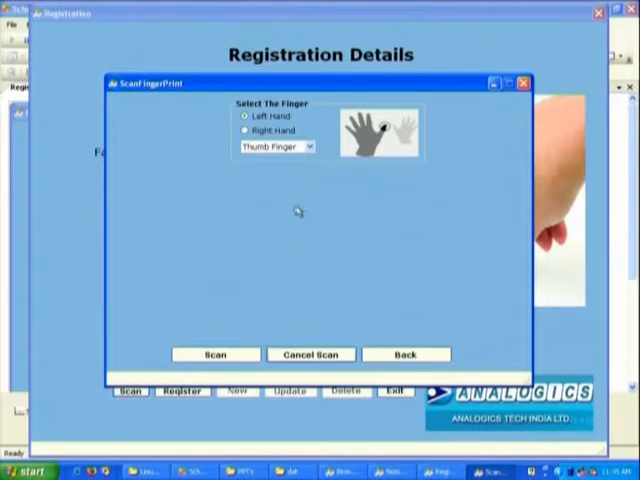
mouse_move(288, 96)
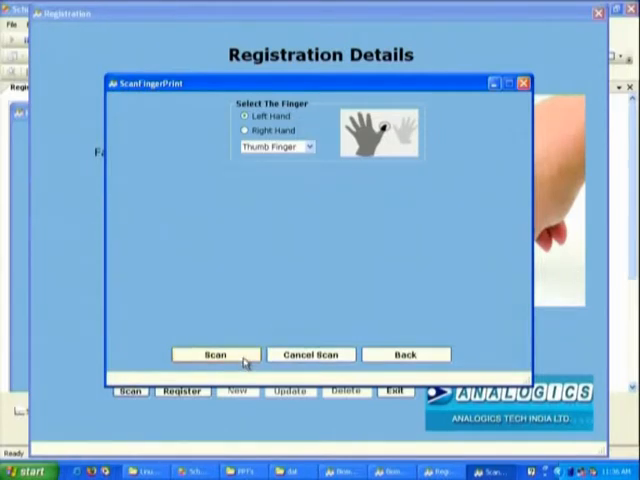
left_click(216, 354)
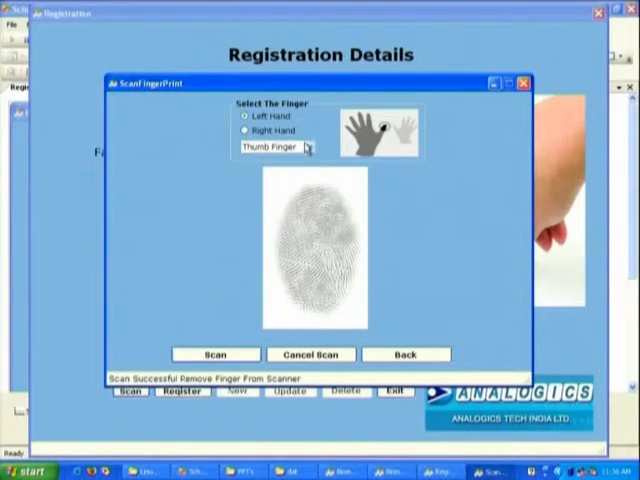
left_click(280, 148)
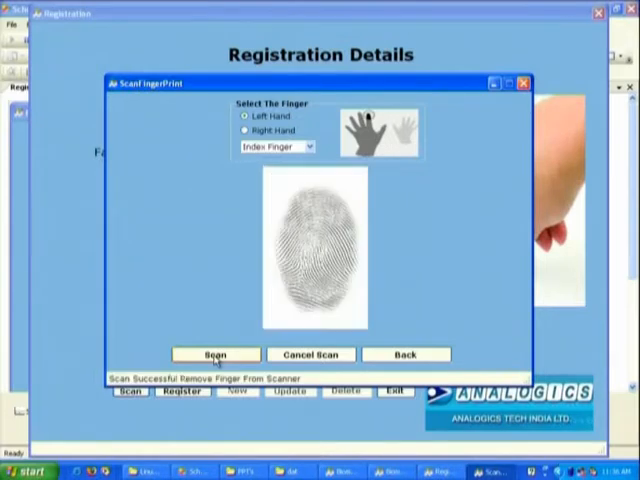
mouse_move(420, 354)
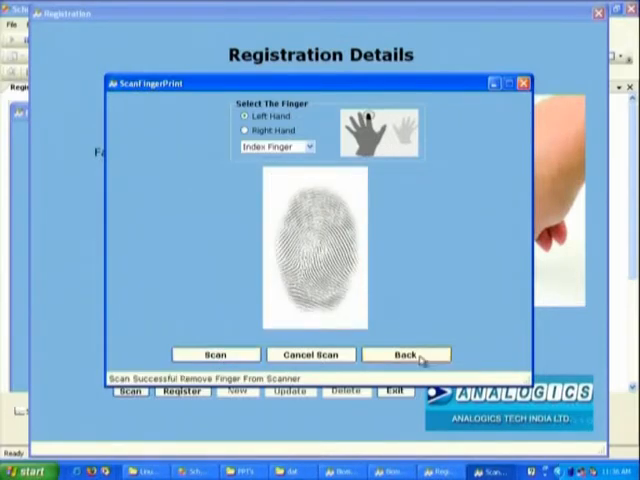
left_click(404, 354)
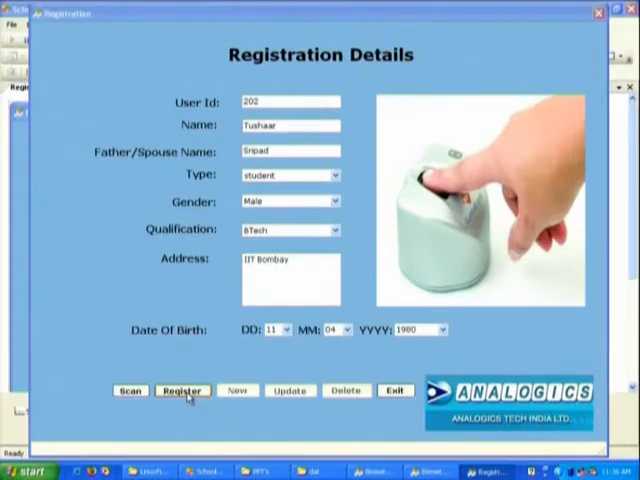
Register the new student record and acknowledge the Record Inserted Successfully message.
left_click(184, 390)
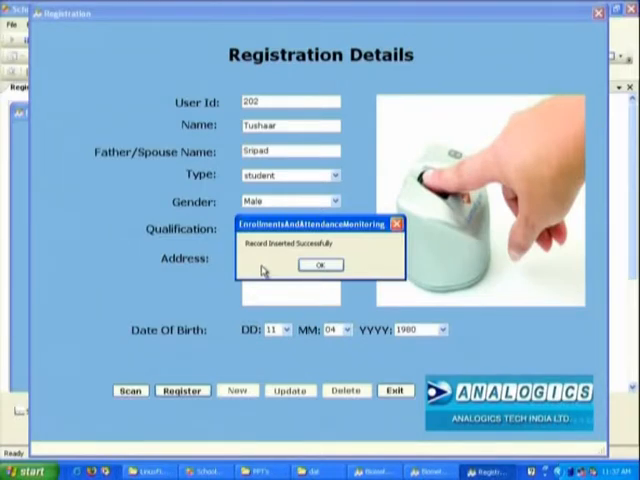
left_click(320, 264)
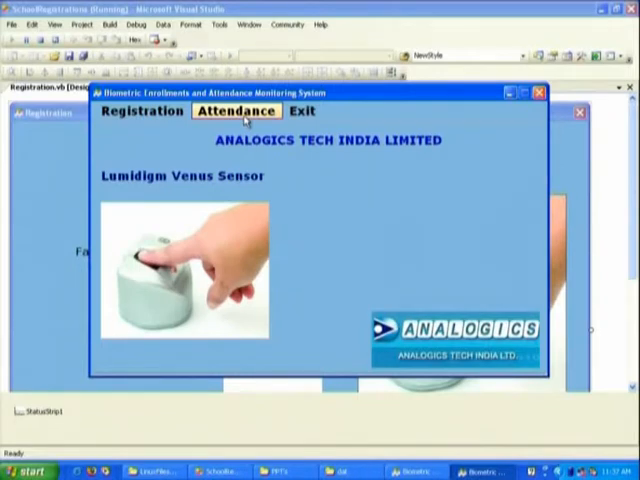
Run Attendance Marking so fingerprint scans log time-in and time-out for IDs 202, 201 and 200.
left_click(236, 112)
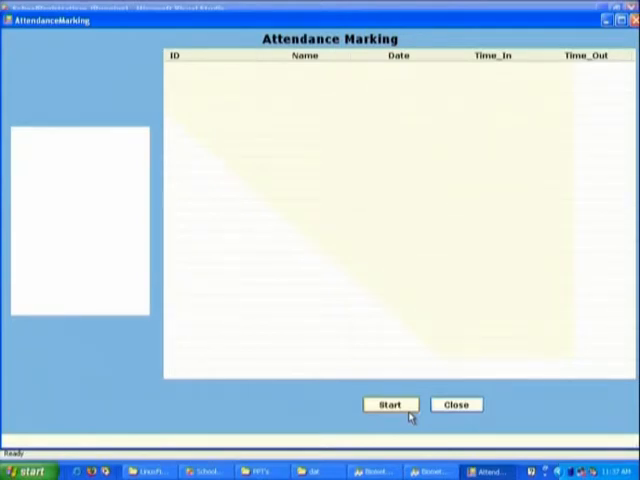
left_click(390, 404)
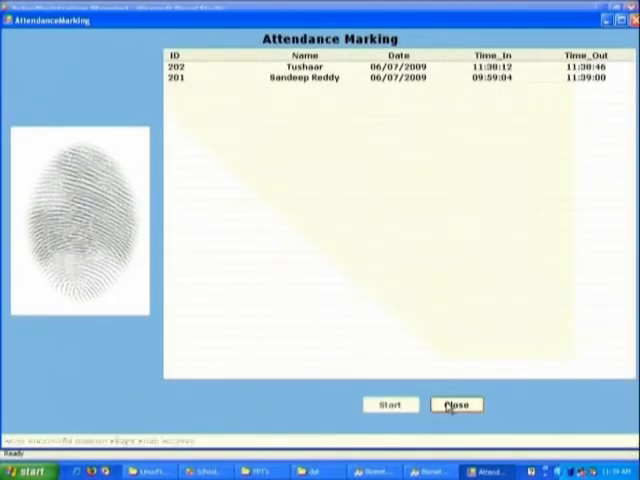
left_click(390, 404)
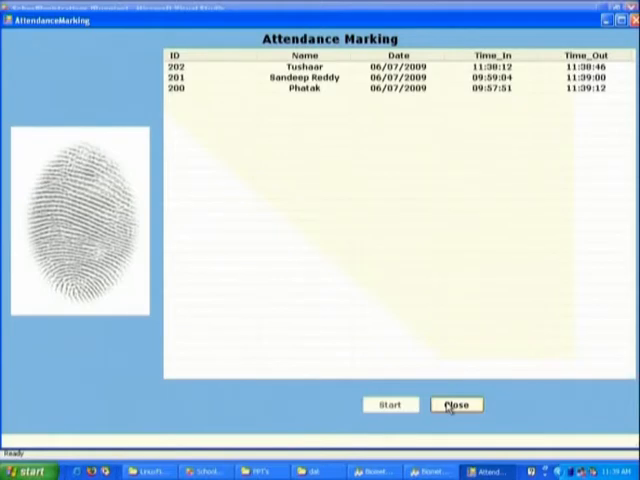